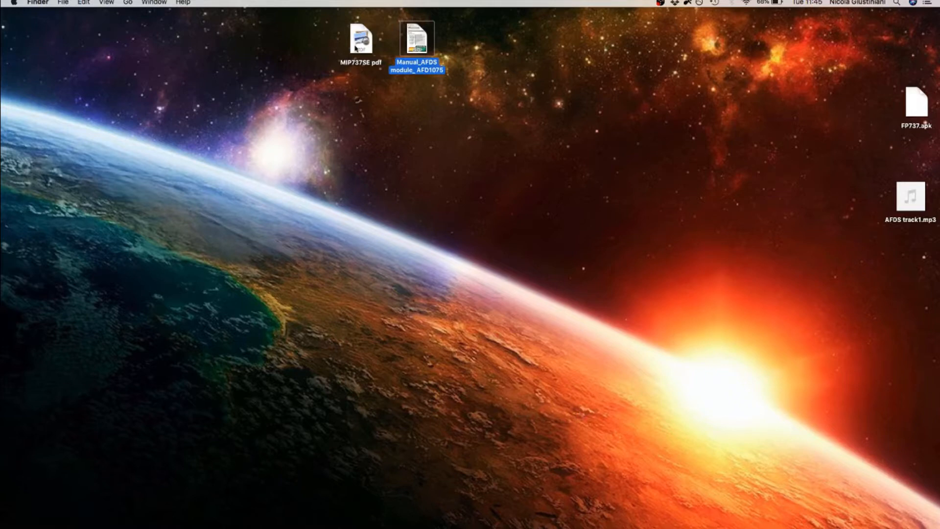
# Step: Open the CP Flight MIP737SE wiring manual in Preview
pyautogui.doubleClick(361, 38)
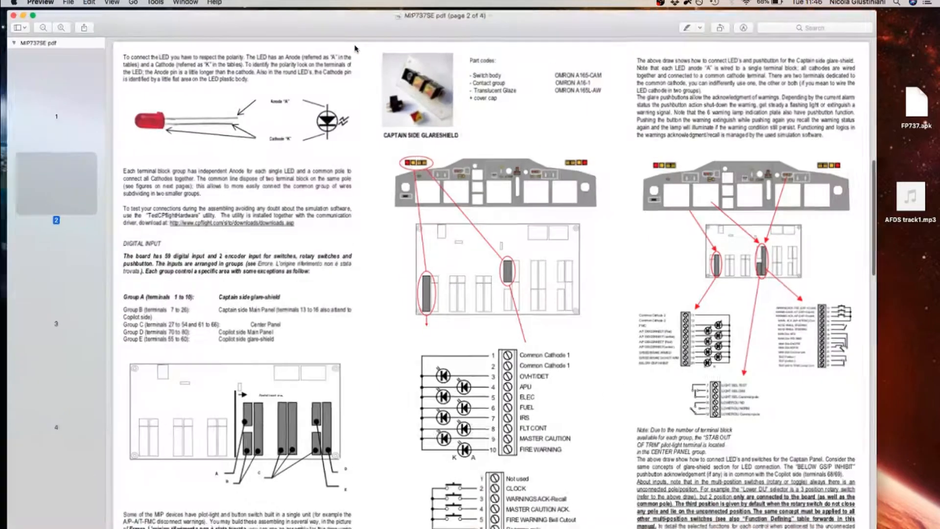
pyautogui.click(52, 78)
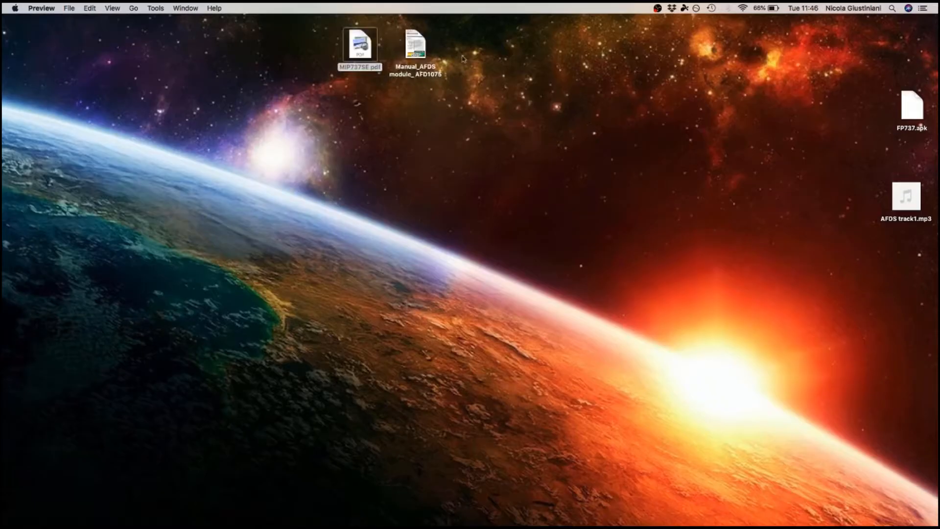
# Step: Open Manual_AFDS module_AFD1075 and scroll to its full wiring diagram down to the terminal board
pyautogui.click(414, 46)
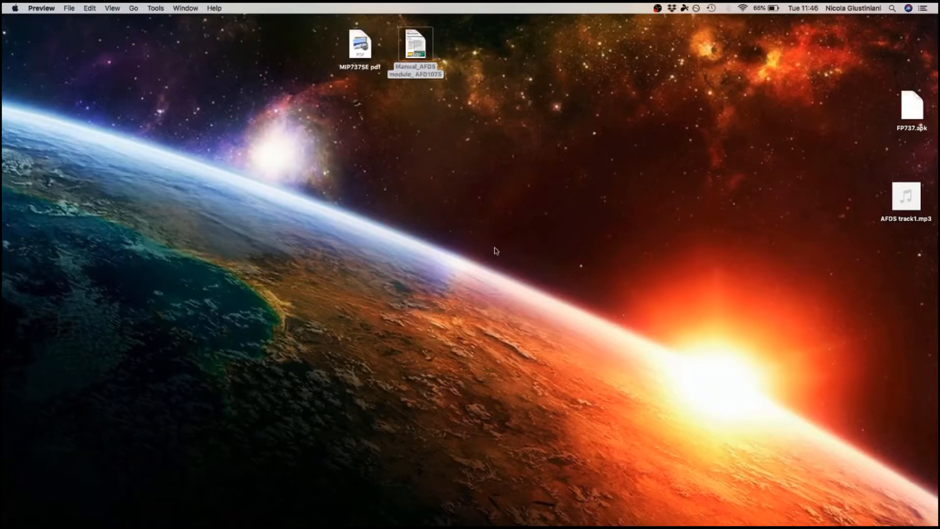
pyautogui.doubleClick(415, 47)
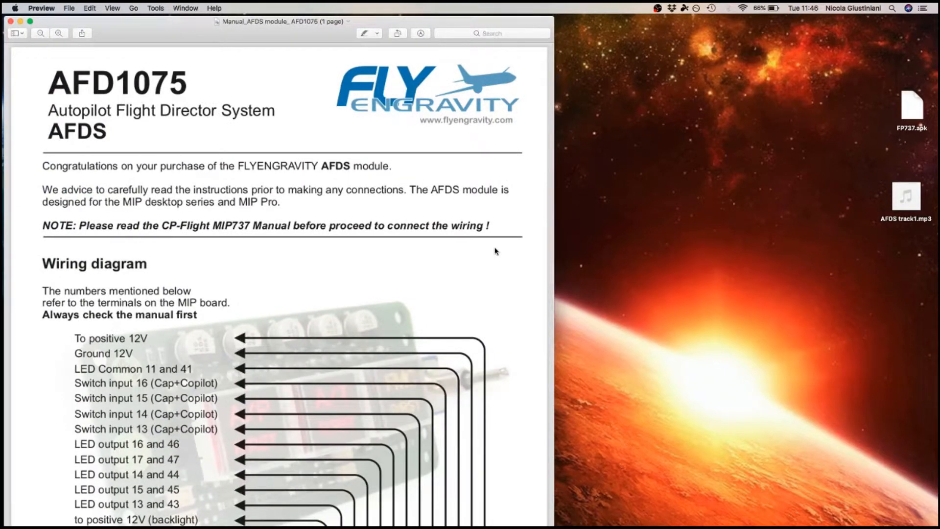
pyautogui.scroll(-3)
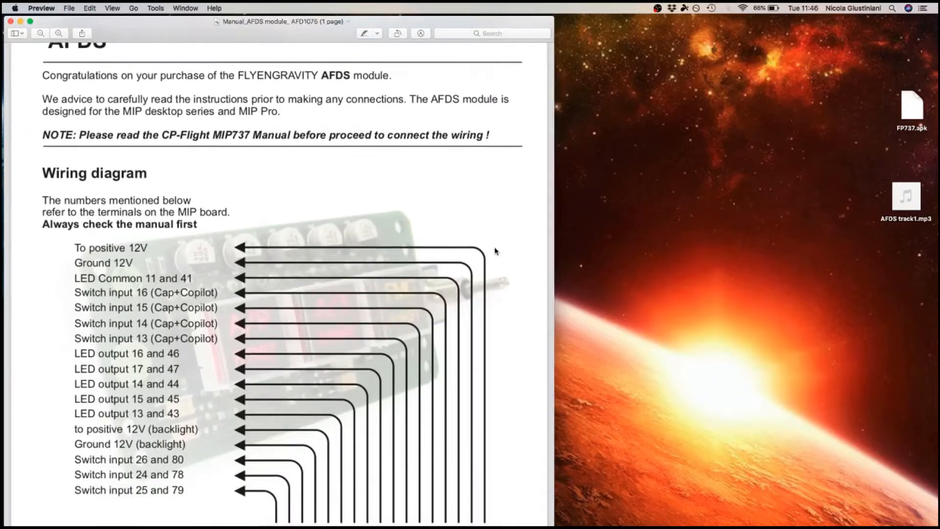
pyautogui.scroll(-3)
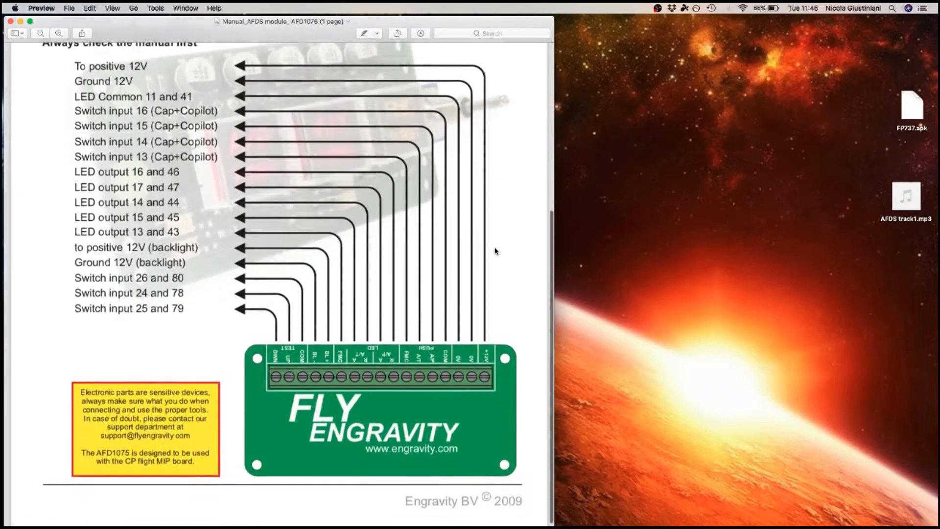
pyautogui.scroll(-3)
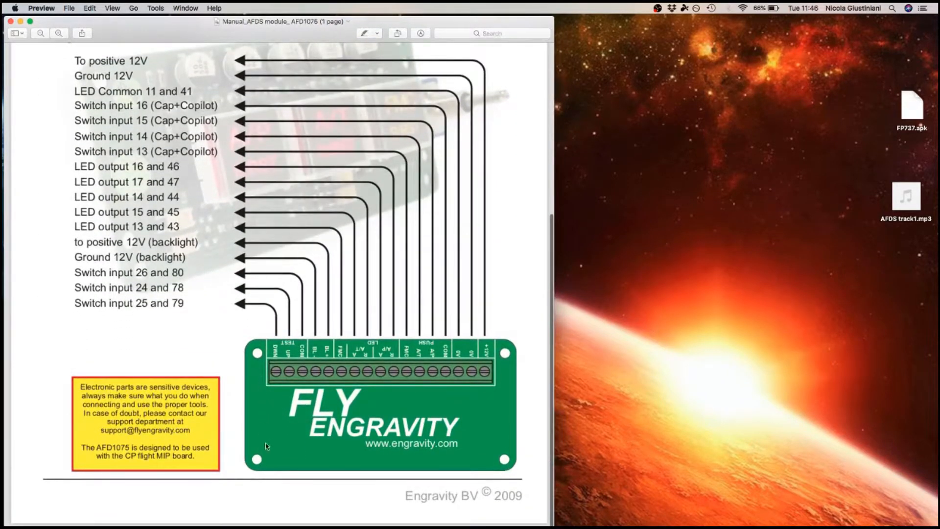